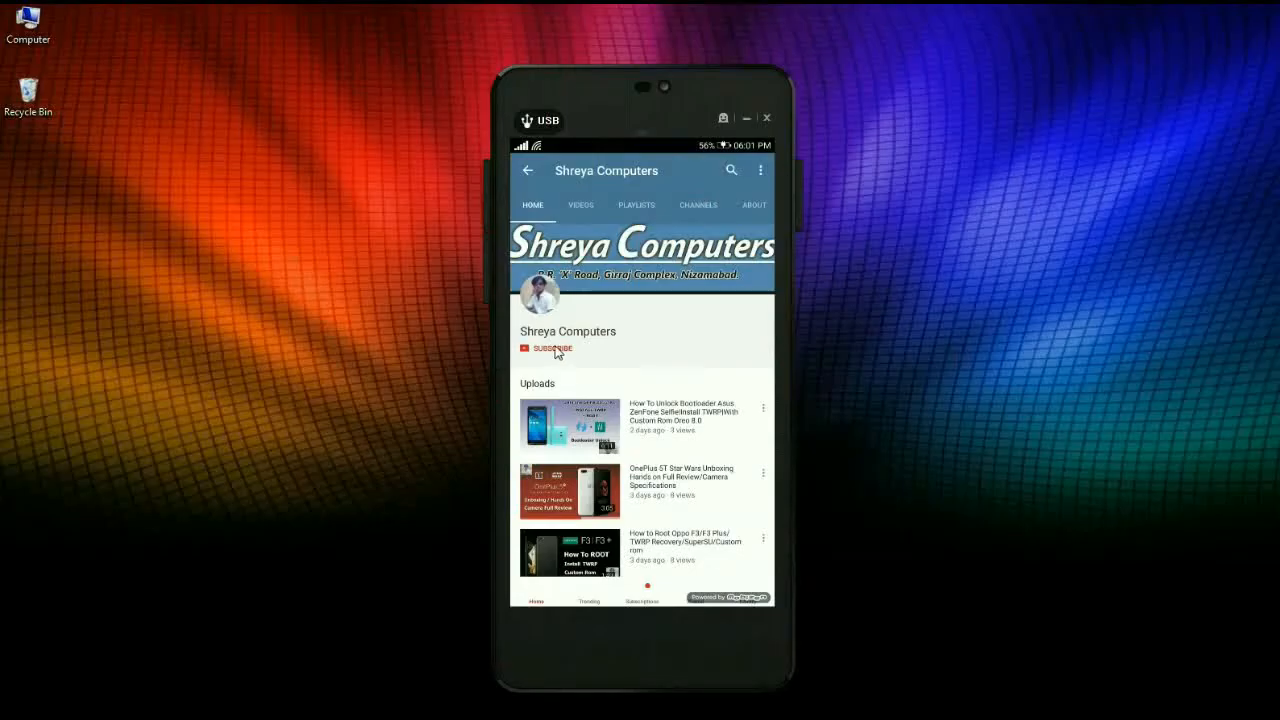
Subscribe to the Shreya Computers channel and turn on the notification bell.
left_click(550, 348)
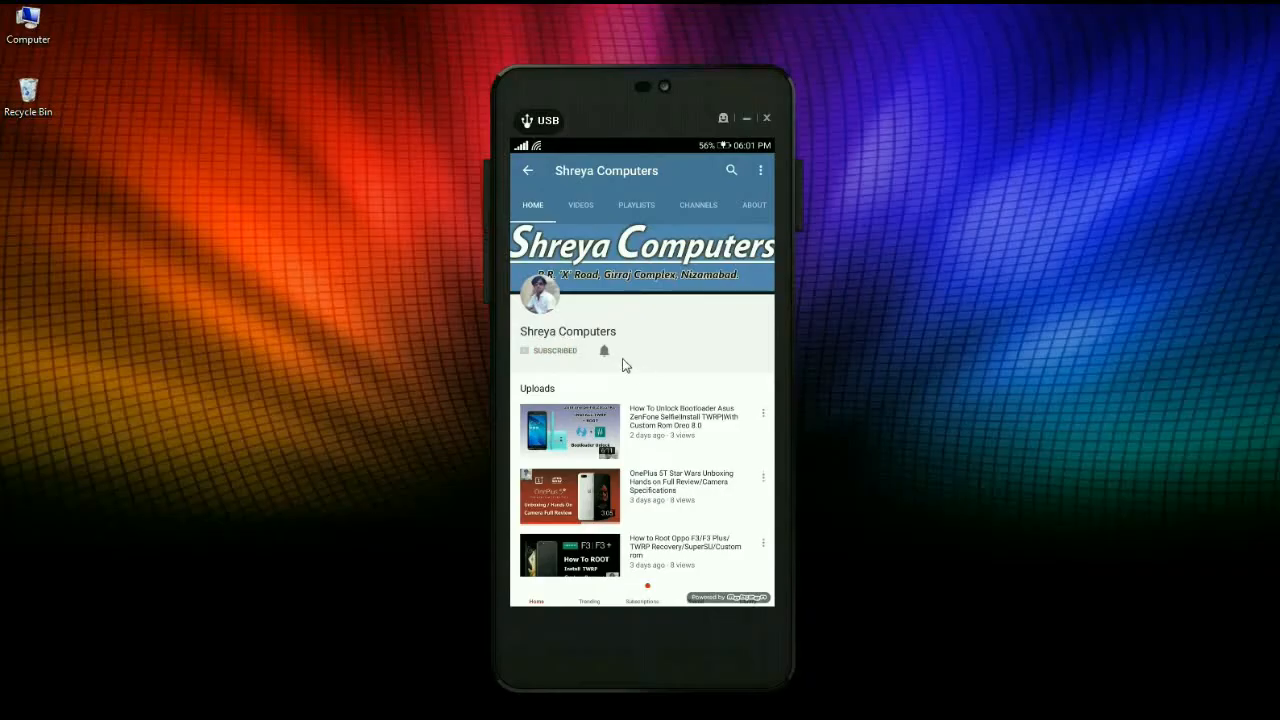
left_click(604, 350)
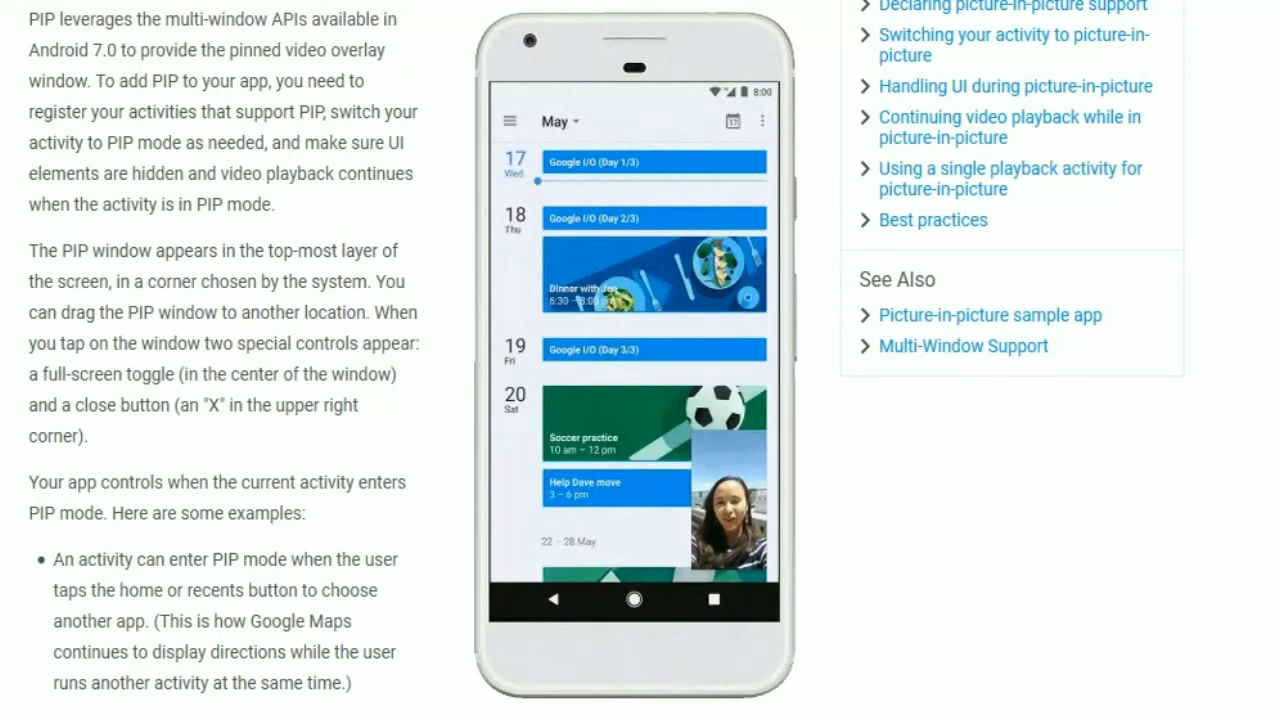
Scroll through the overview of the Android Developers picture-in-picture support page.
scroll("down", 3)
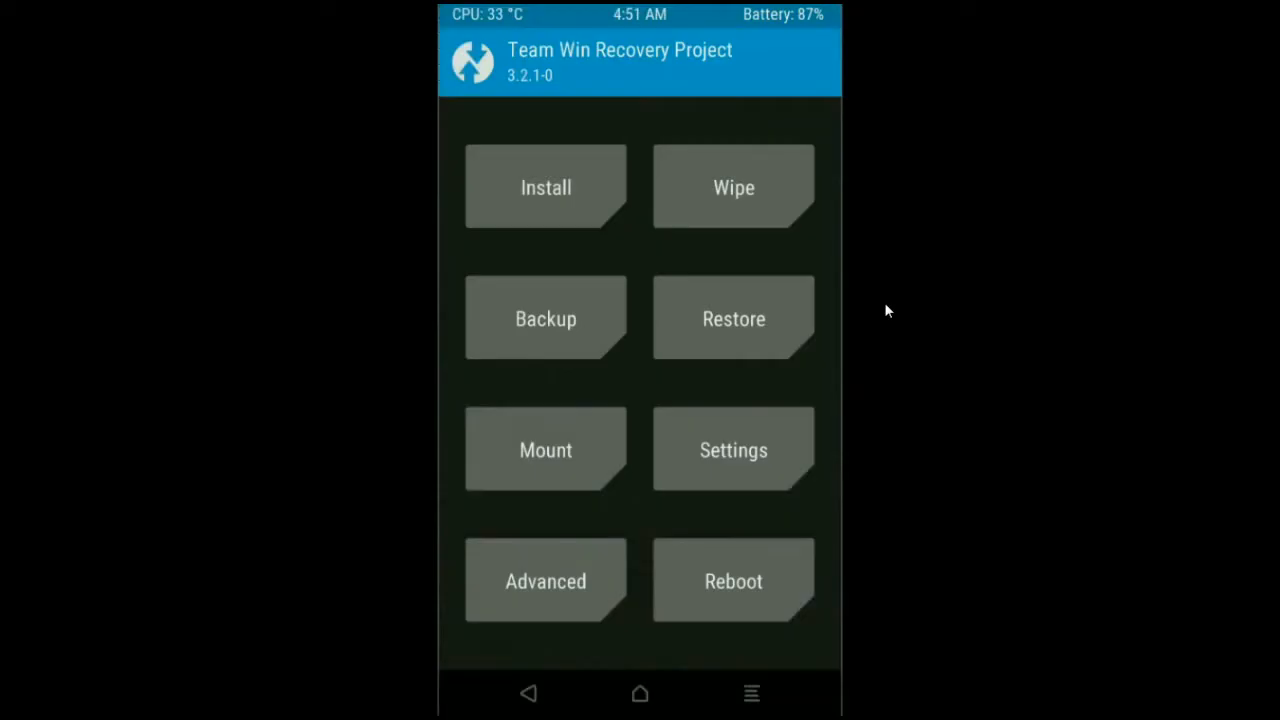
mouse_move(546, 318)
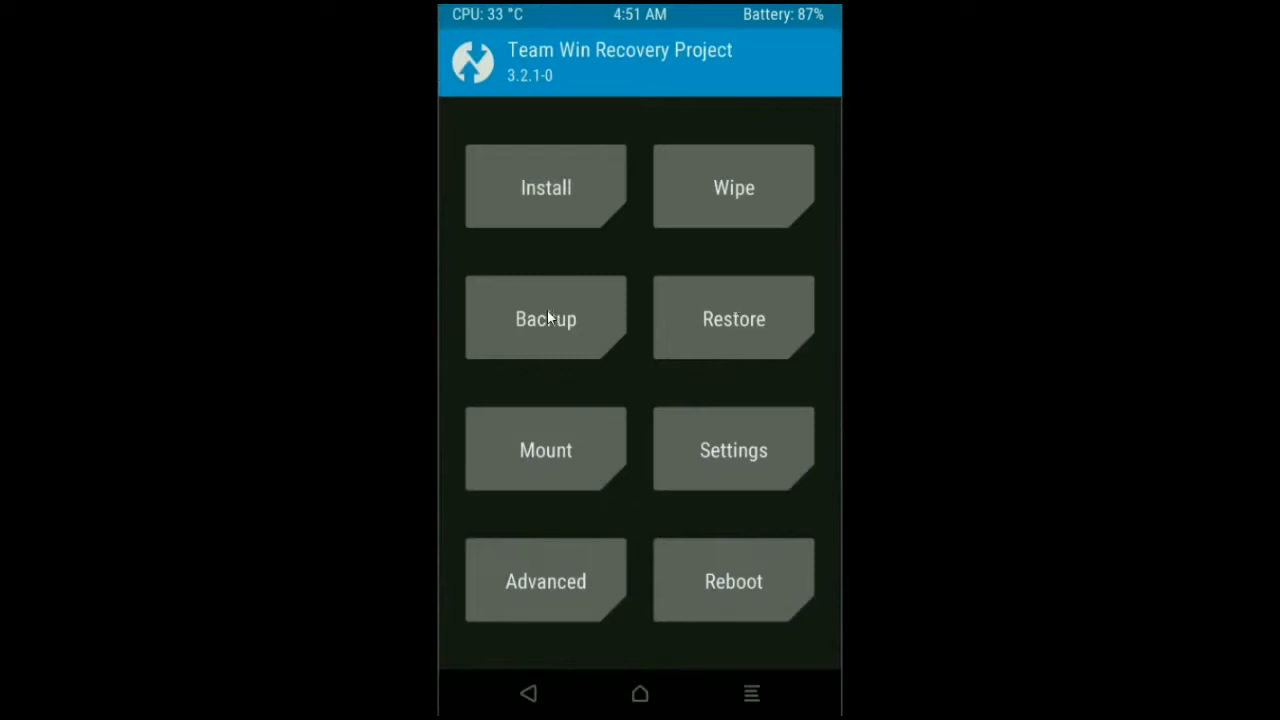
Back up the Boot, Recovery, System, Data and Modem partitions to the micro SD card.
left_click(544, 318)
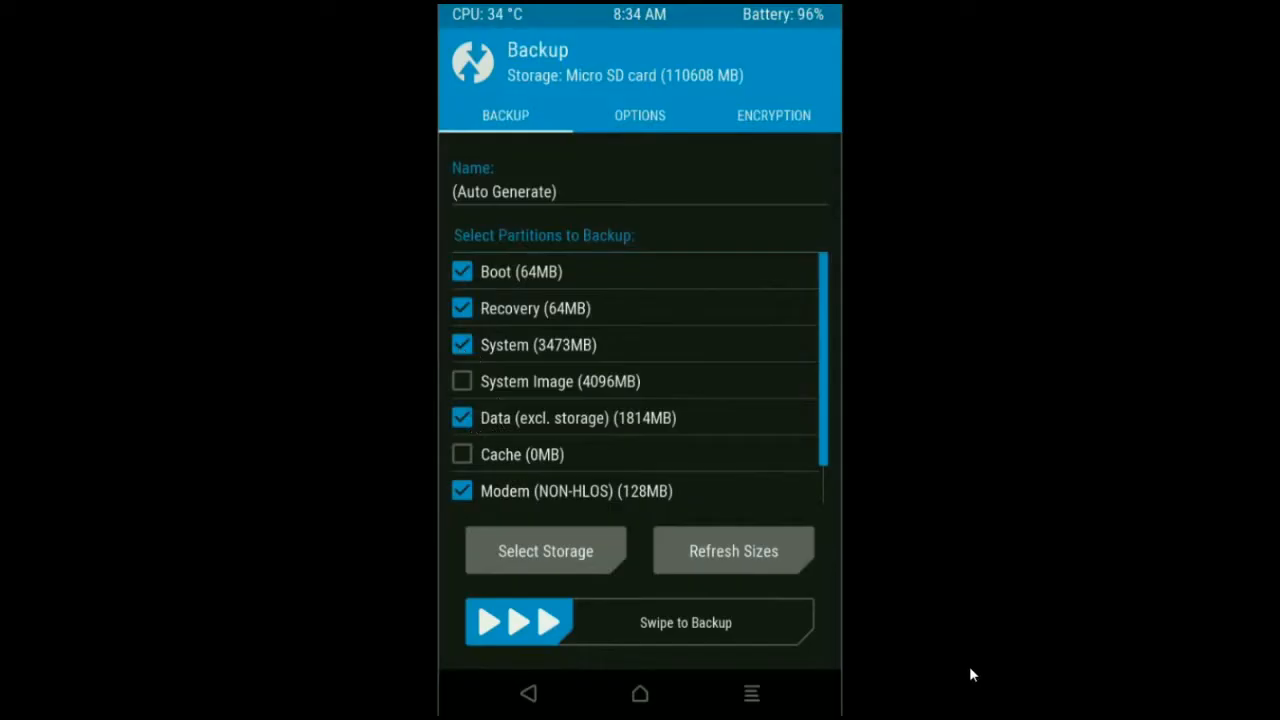
left_click_drag(516, 622, 760, 622)
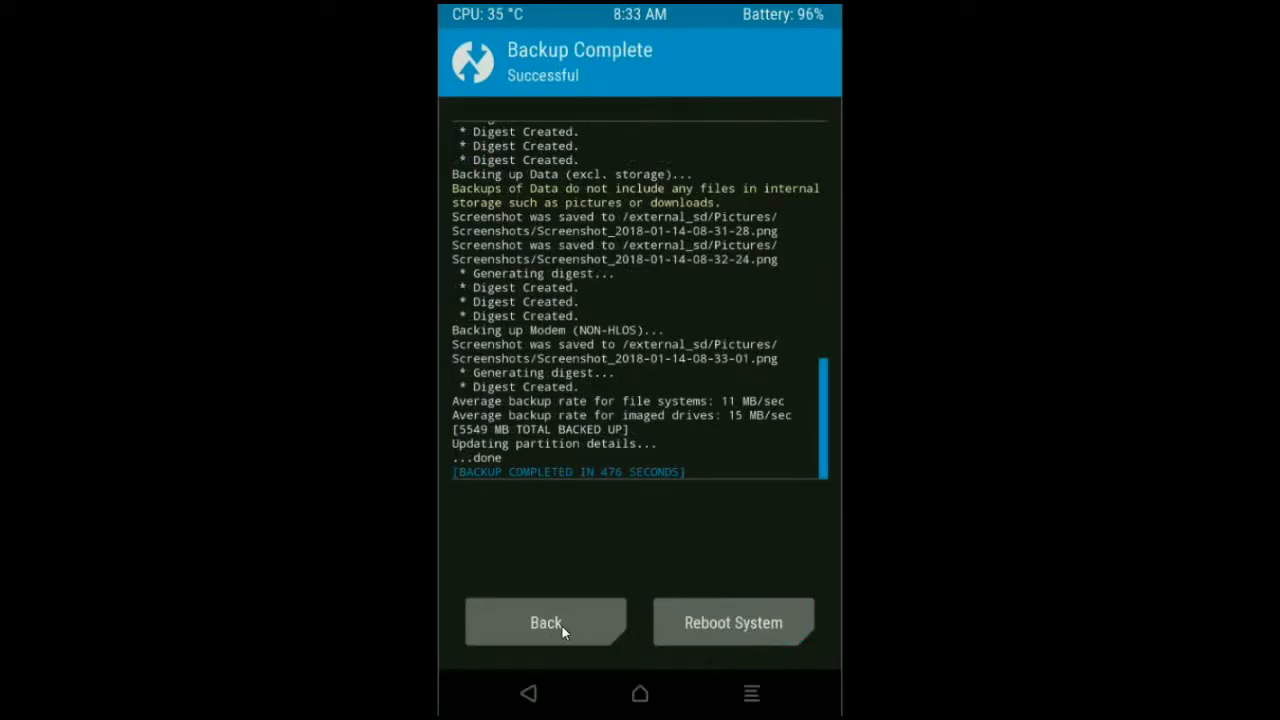
left_click(544, 622)
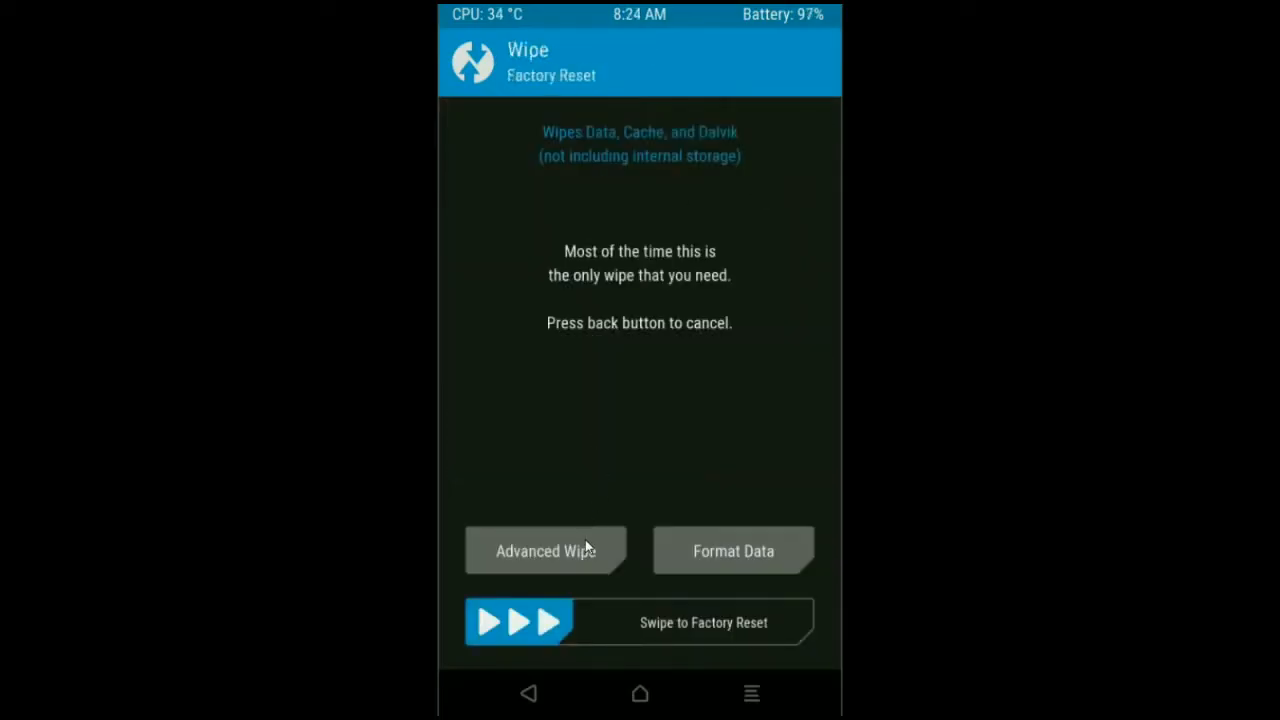
Run an Advanced Wipe of Dalvik/ART Cache, System, Data and Cache, then return to the main menu.
left_click(544, 550)
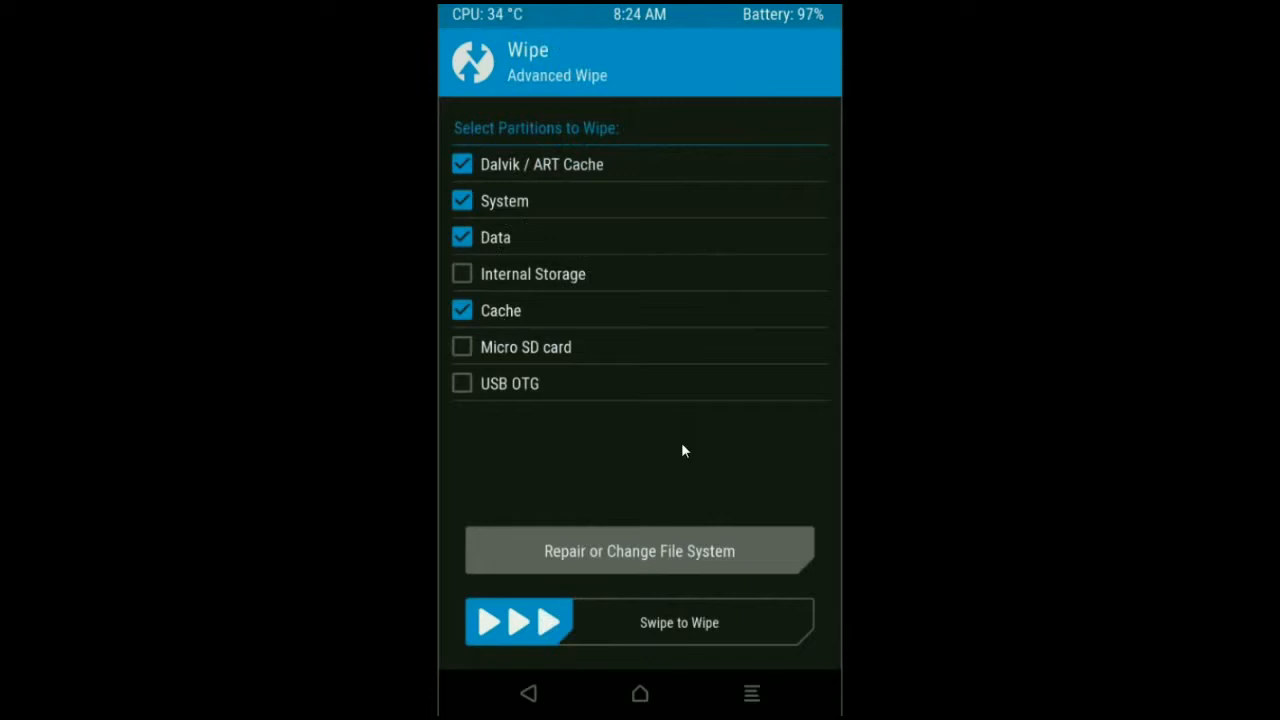
mouse_move(532, 624)
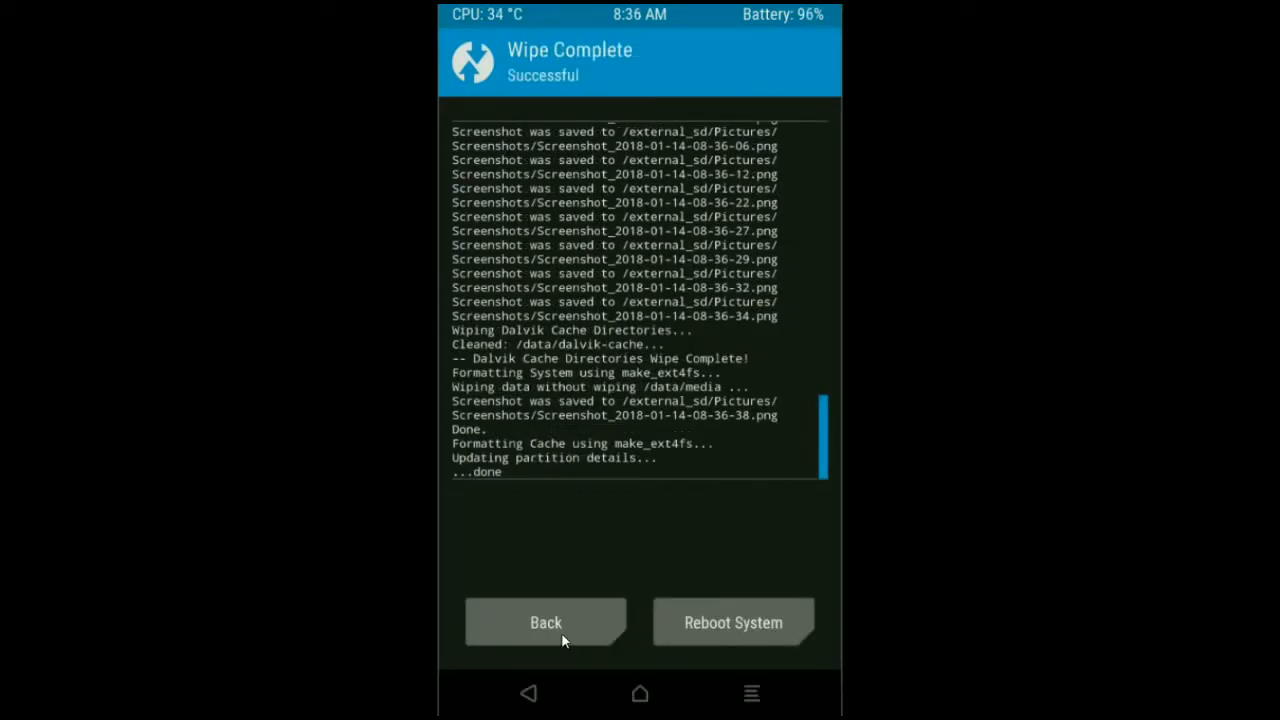
left_click(544, 620)
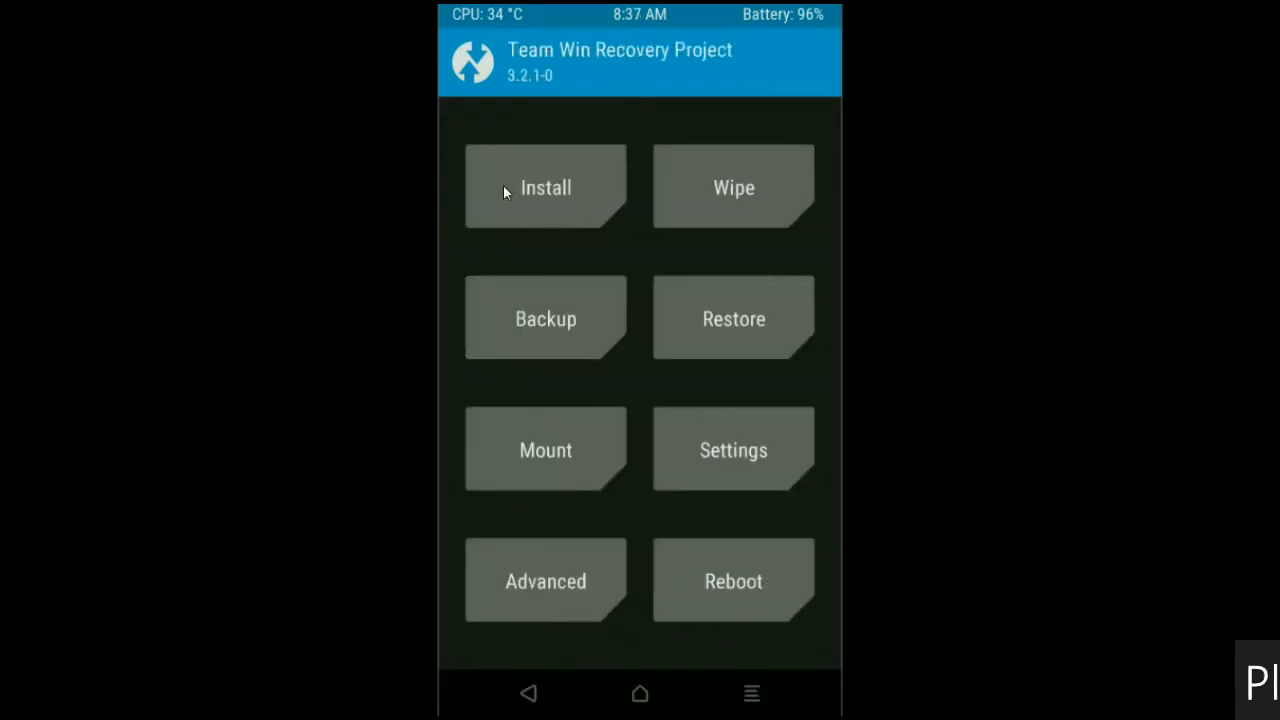
Flash the Android Oreo 8.1 Beta ROM zip from /external_sd.
left_click(544, 188)
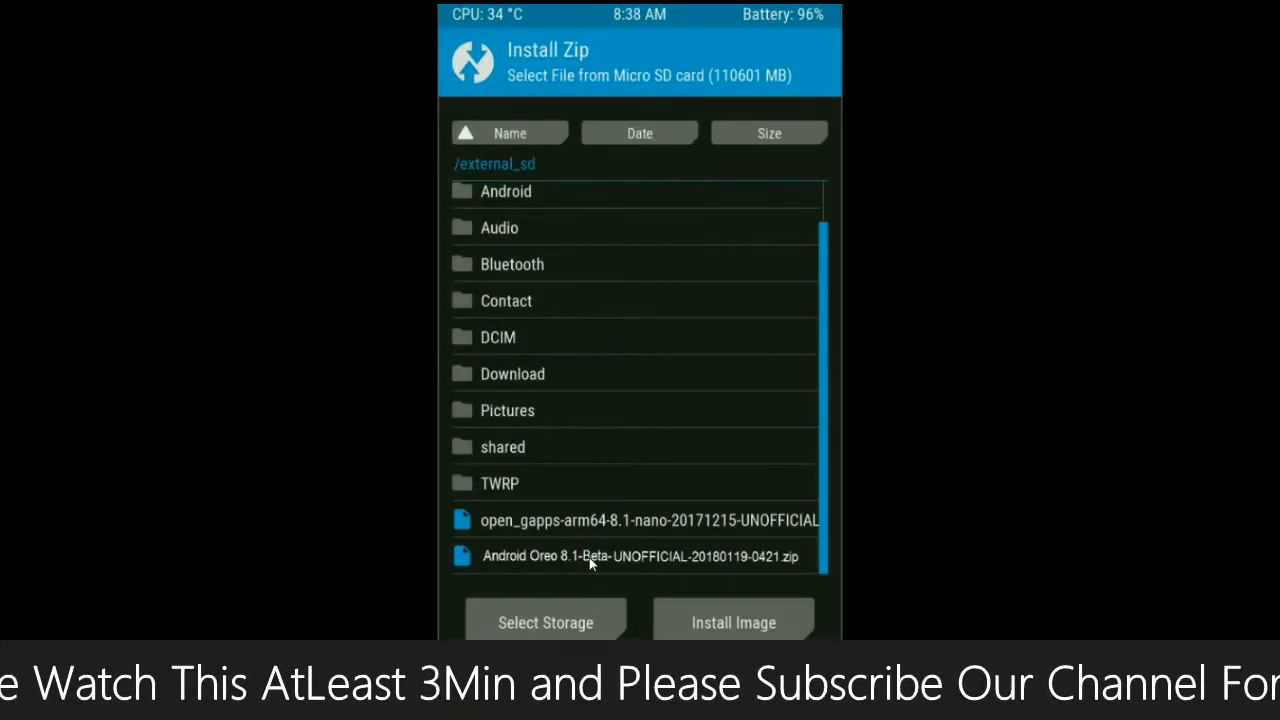
left_click(640, 556)
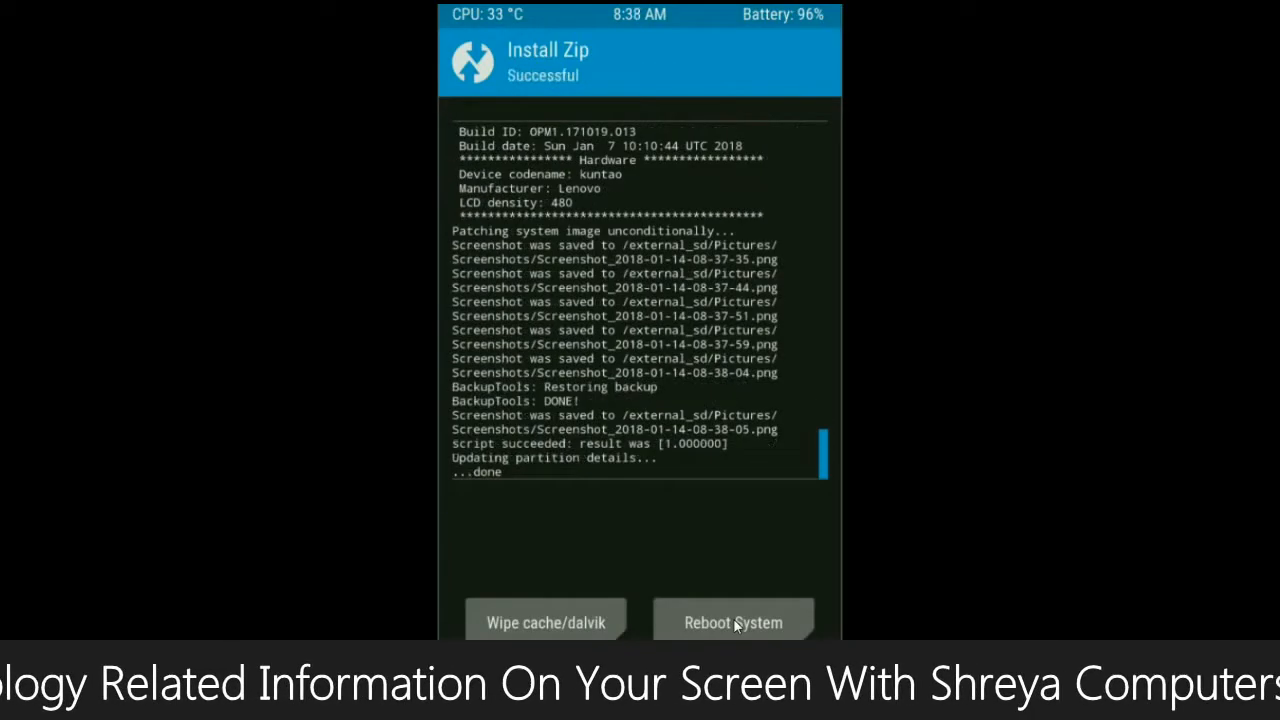
mouse_move(656, 556)
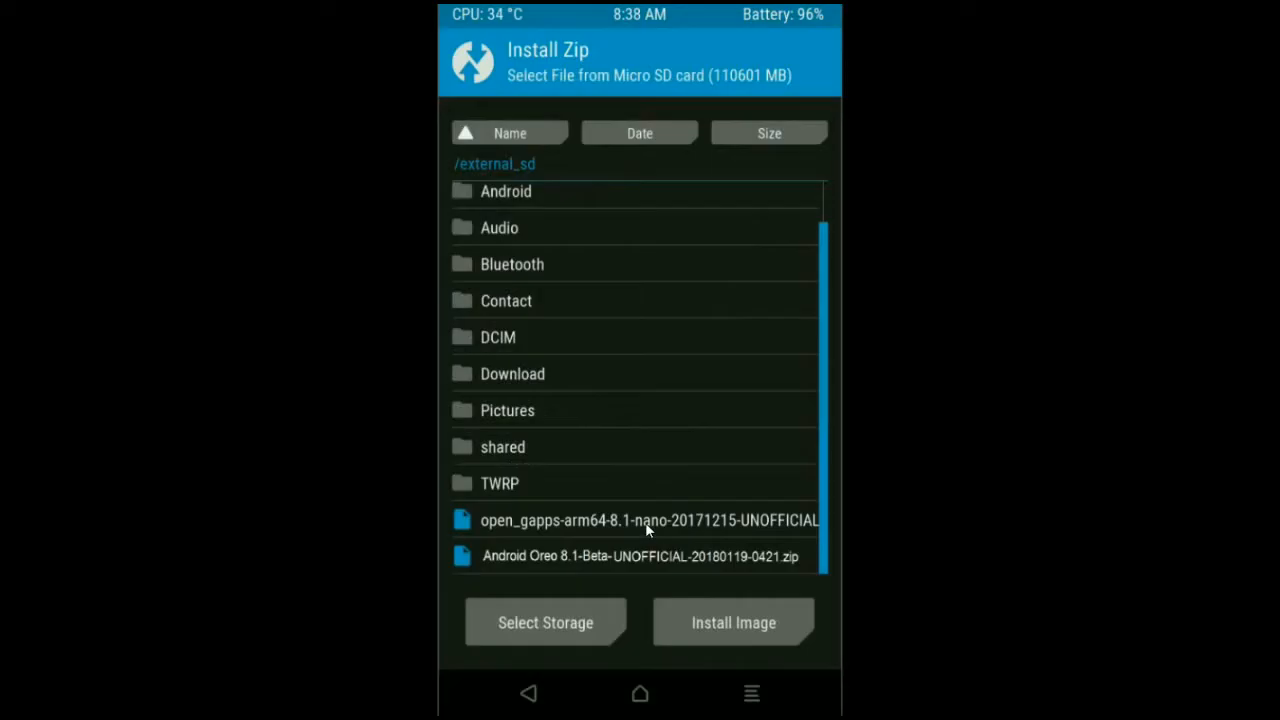
mouse_move(656, 528)
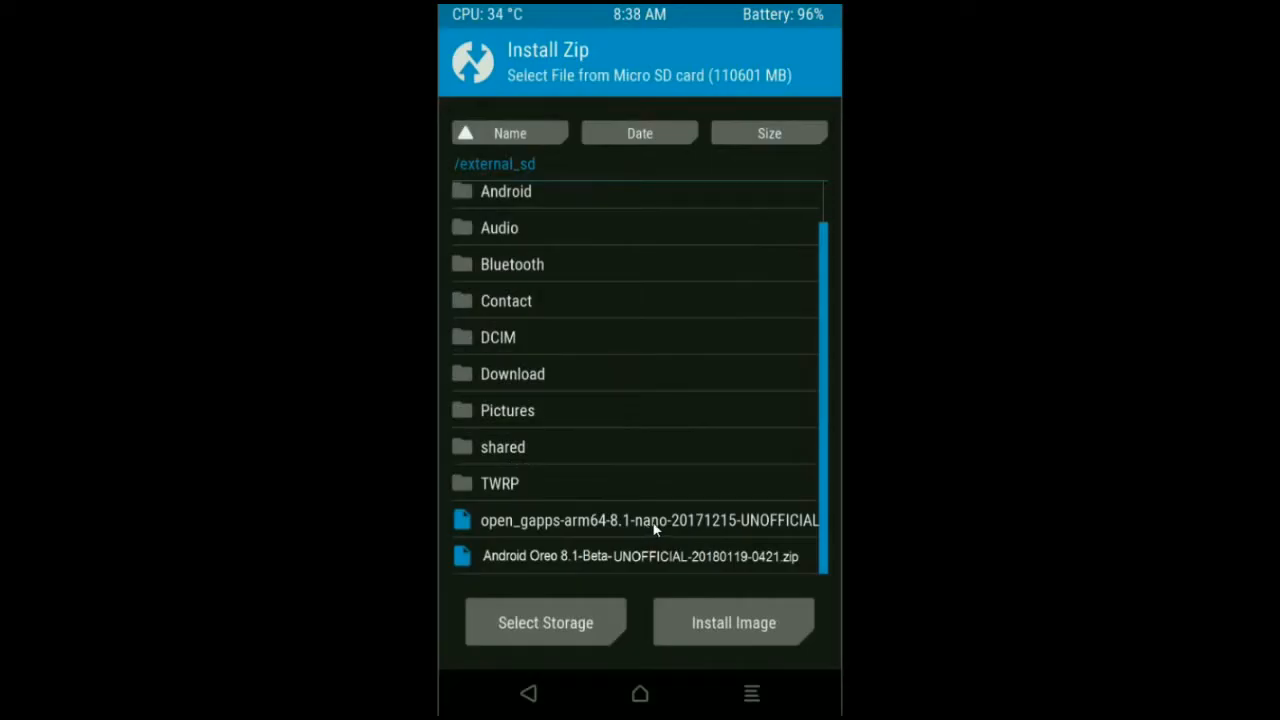
Flash the open_gapps-arm64-8.1-nano package.
left_click(648, 520)
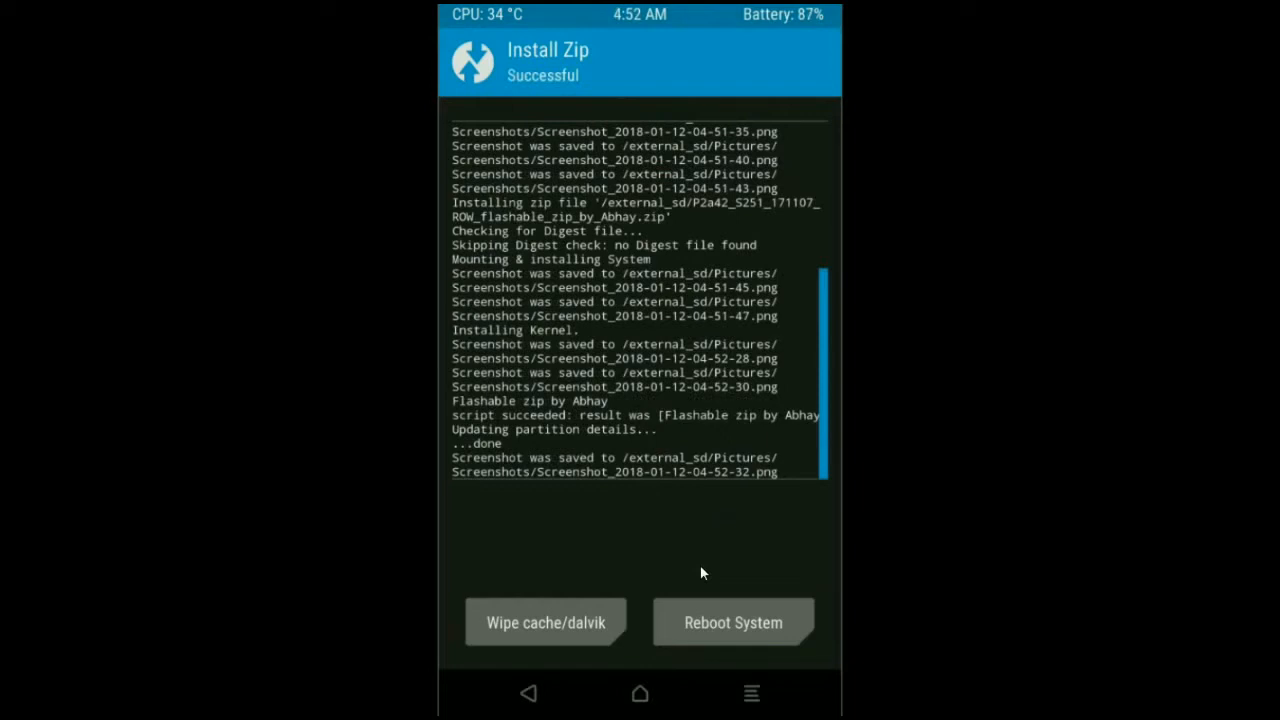
mouse_move(584, 632)
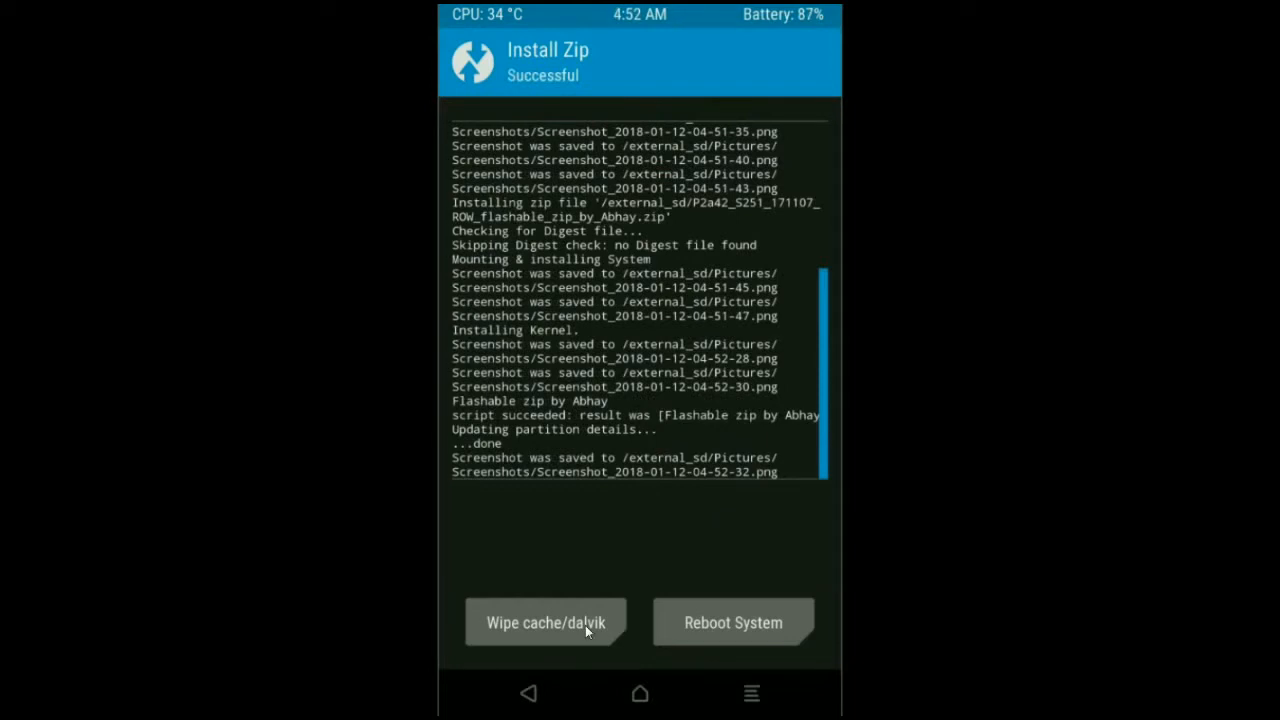
Wipe cache and Dalvik after flashing, then reboot the phone into the new system.
left_click(544, 622)
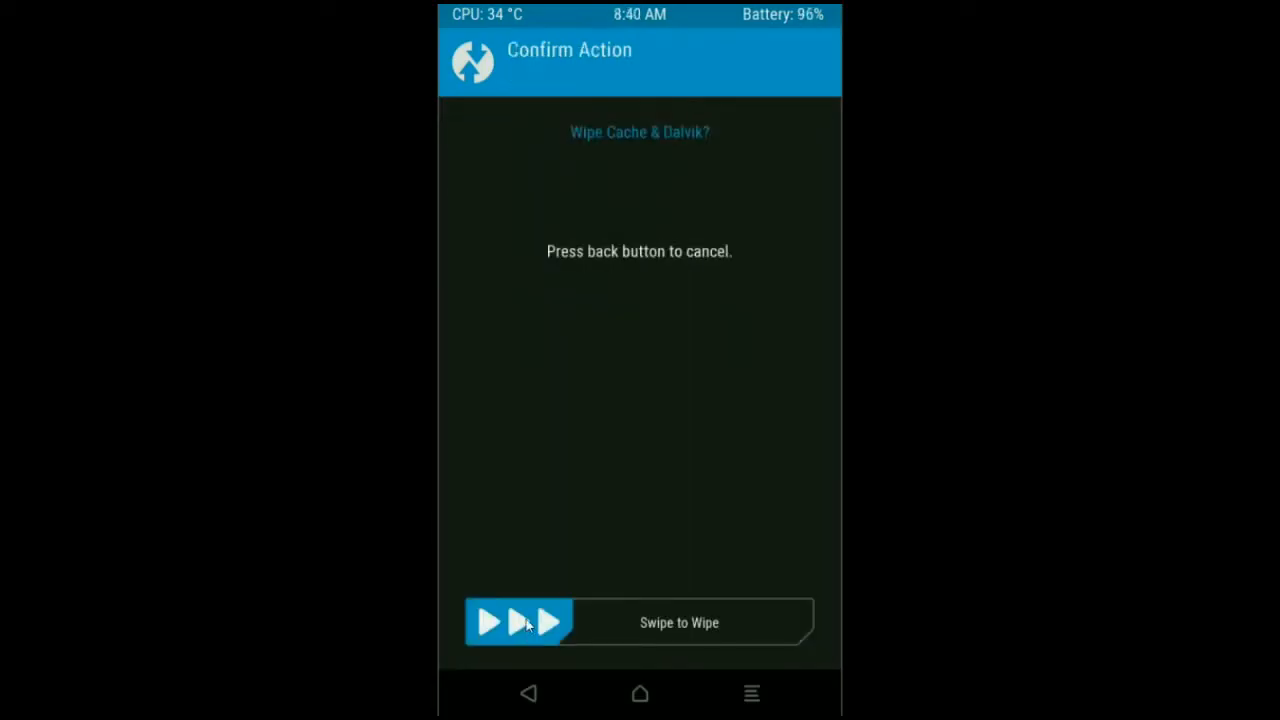
left_click_drag(490, 622, 780, 622)
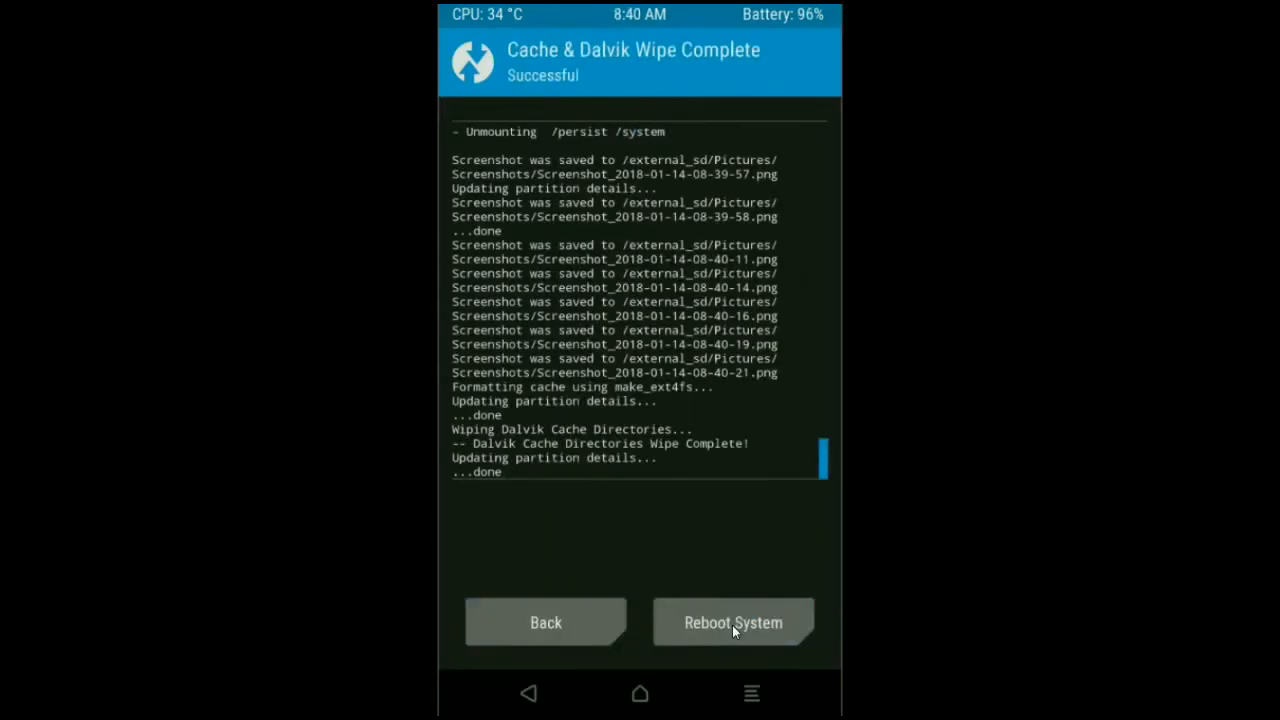
mouse_move(710, 548)
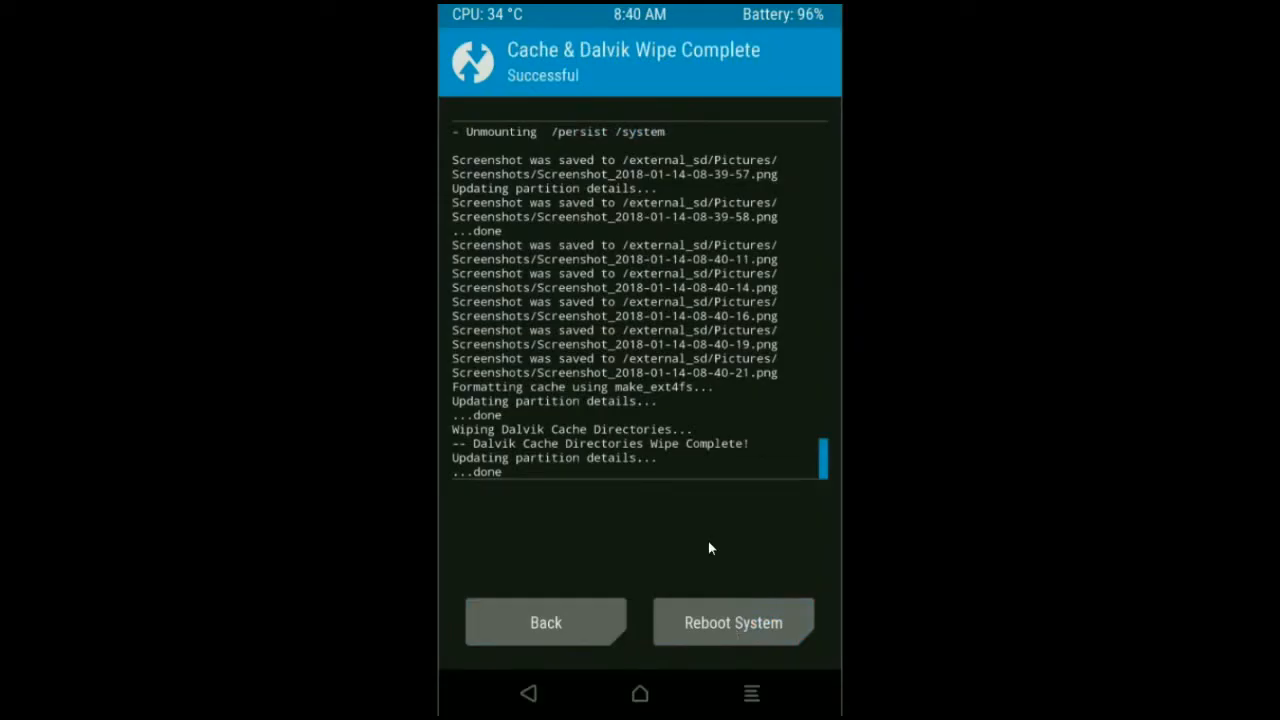
mouse_move(712, 610)
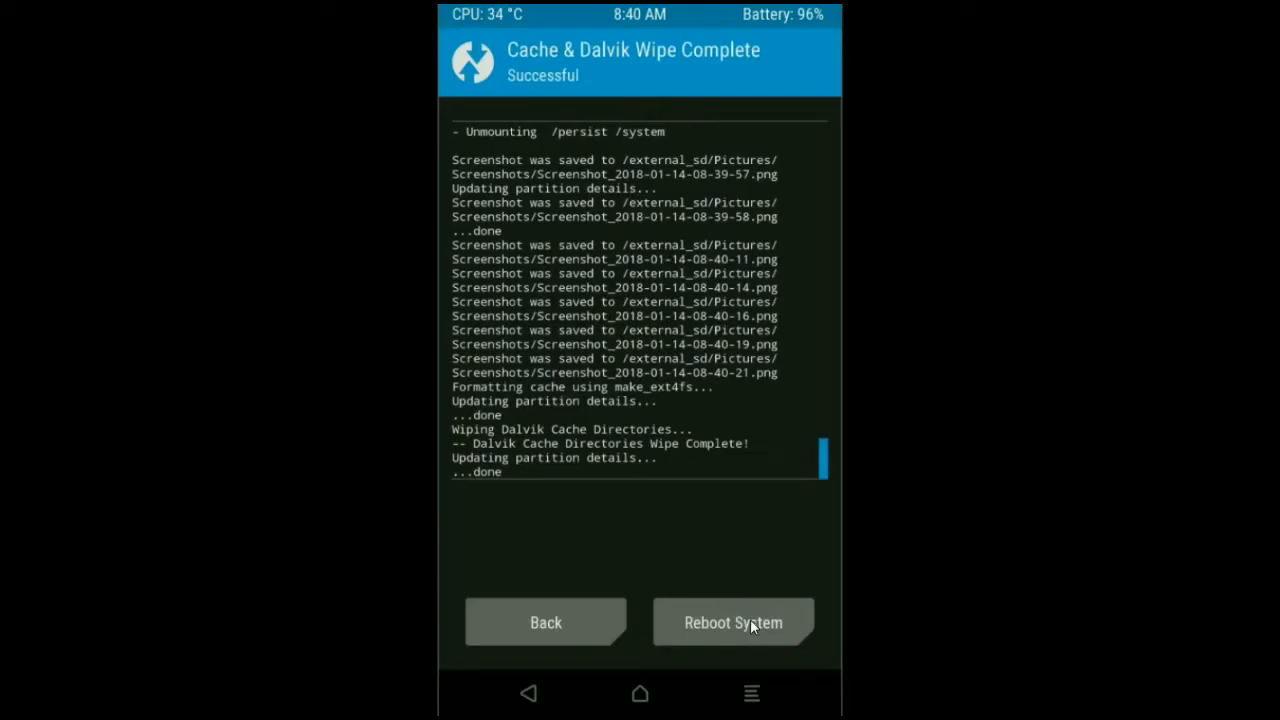
left_click(732, 622)
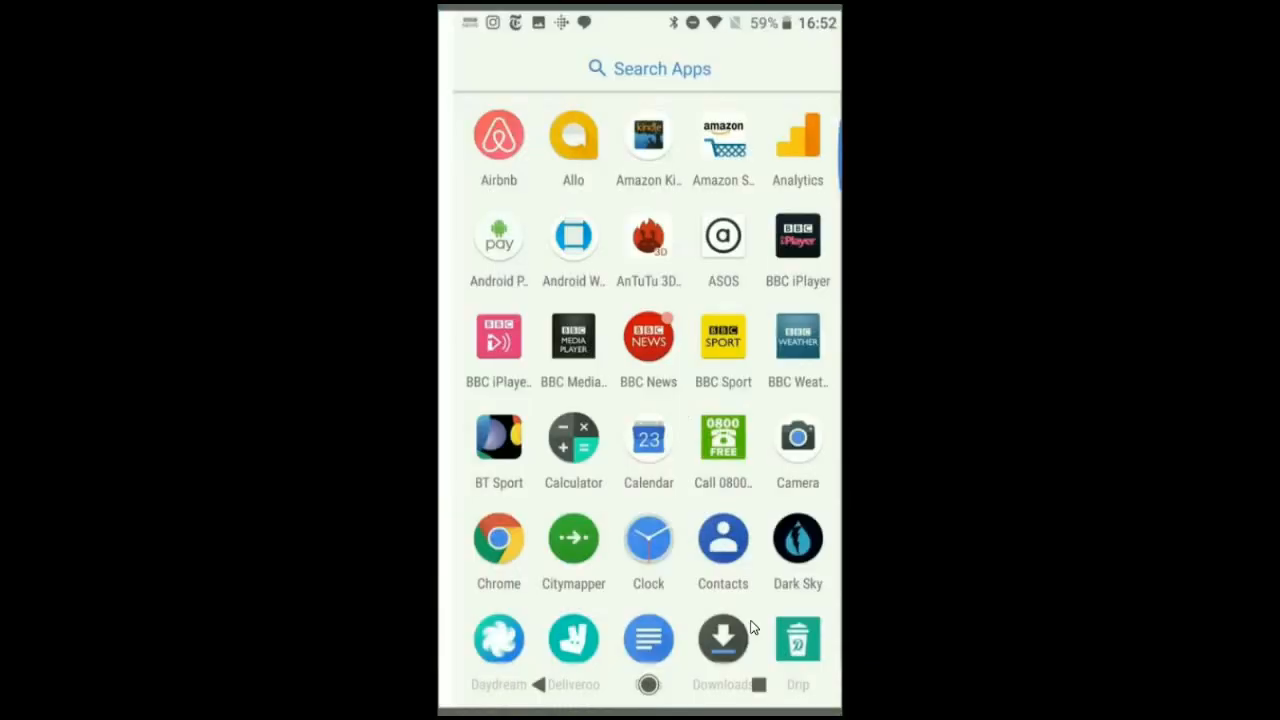
mouse_move(546, 596)
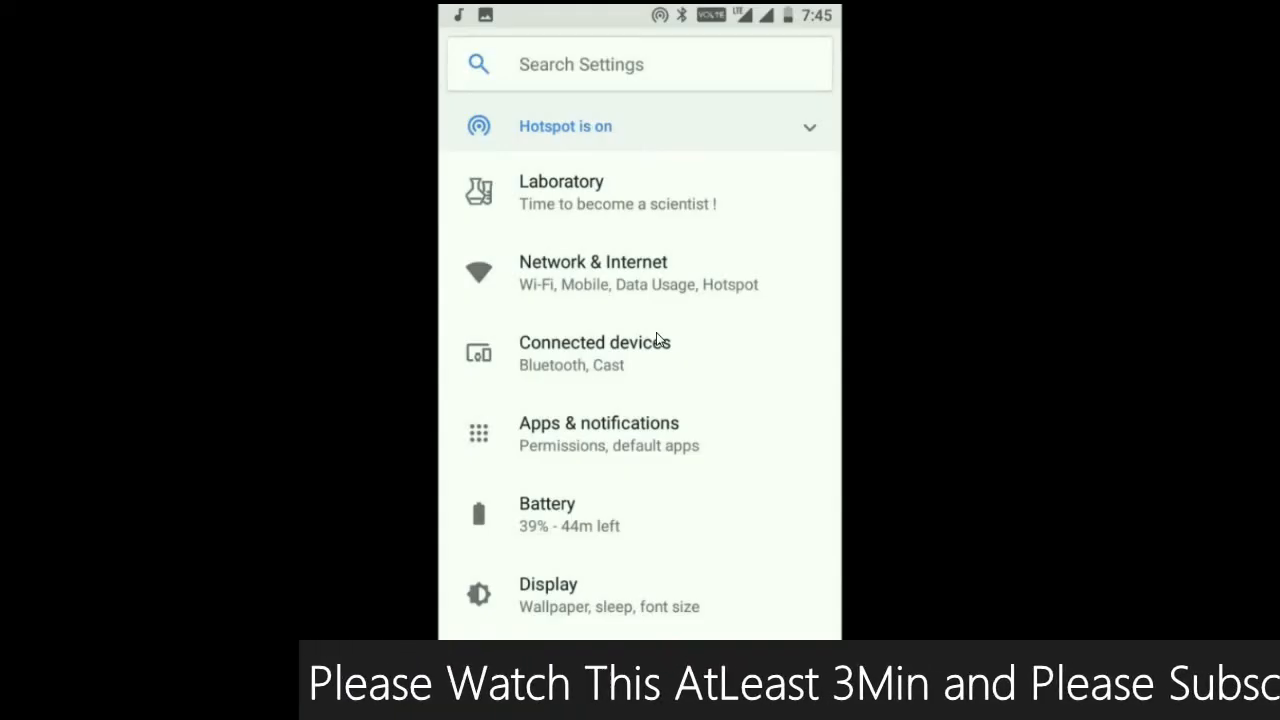
mouse_move(628, 316)
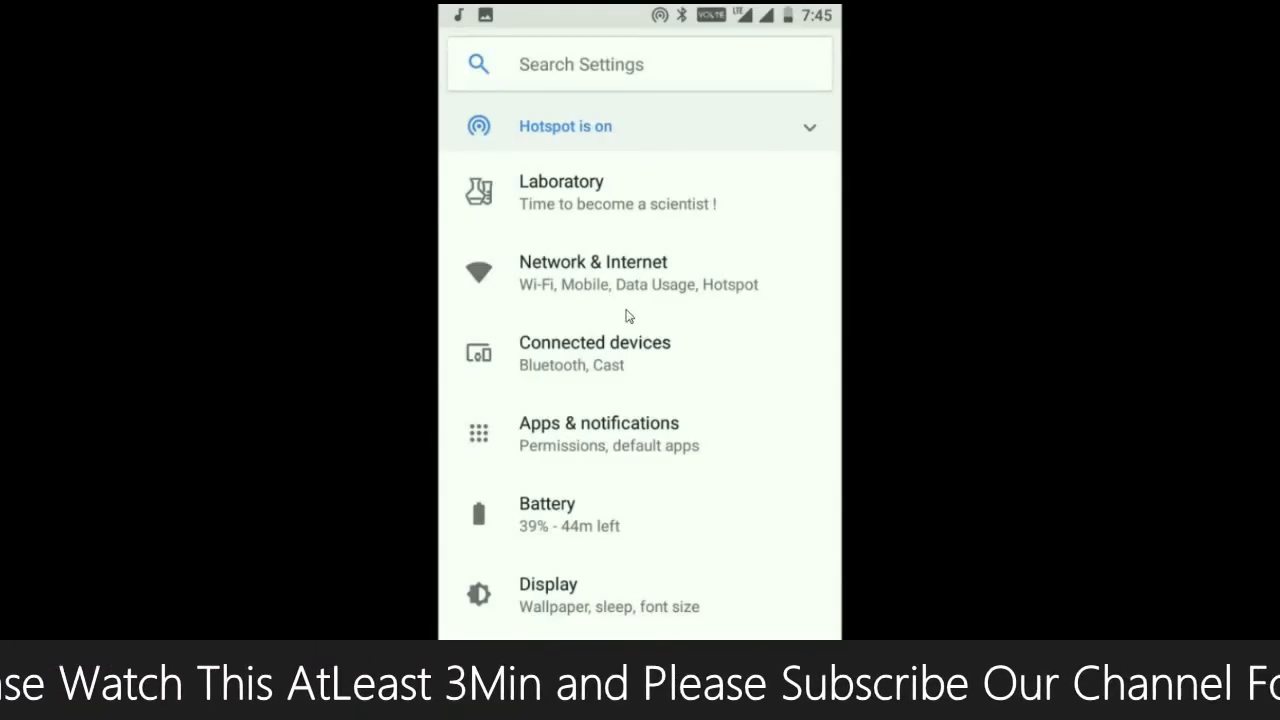
left_click(592, 272)
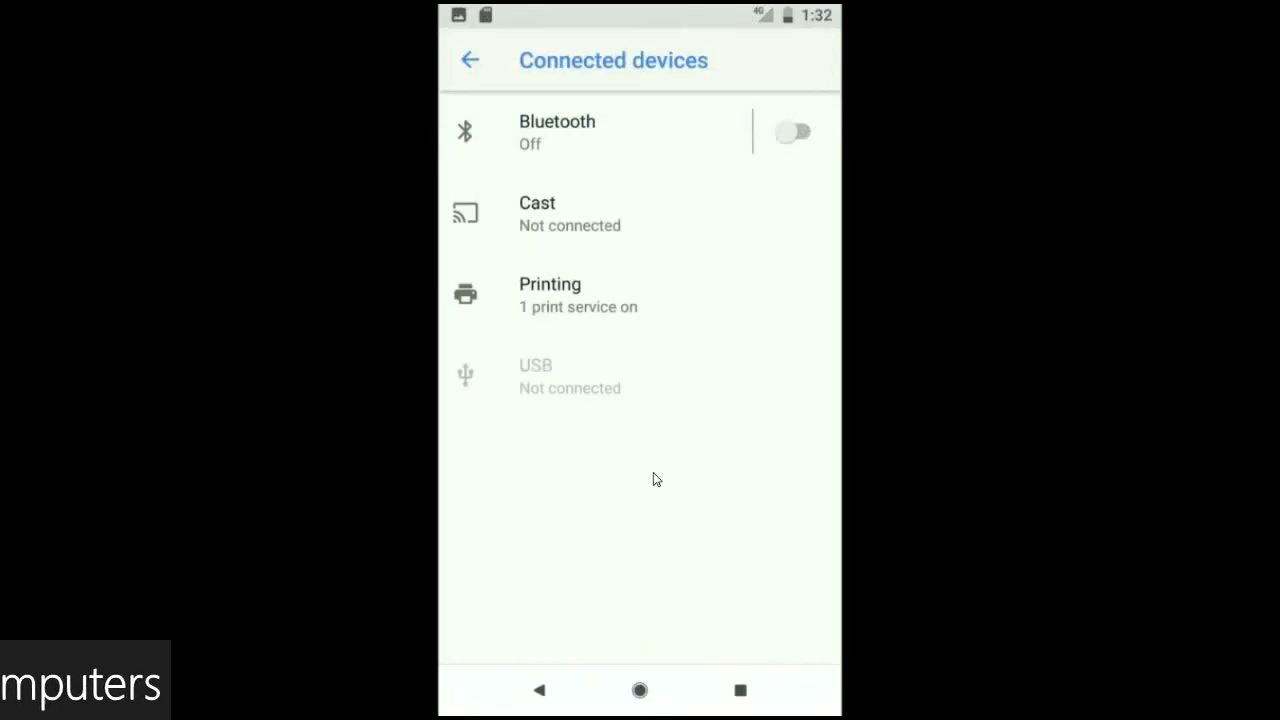
left_click(470, 60)
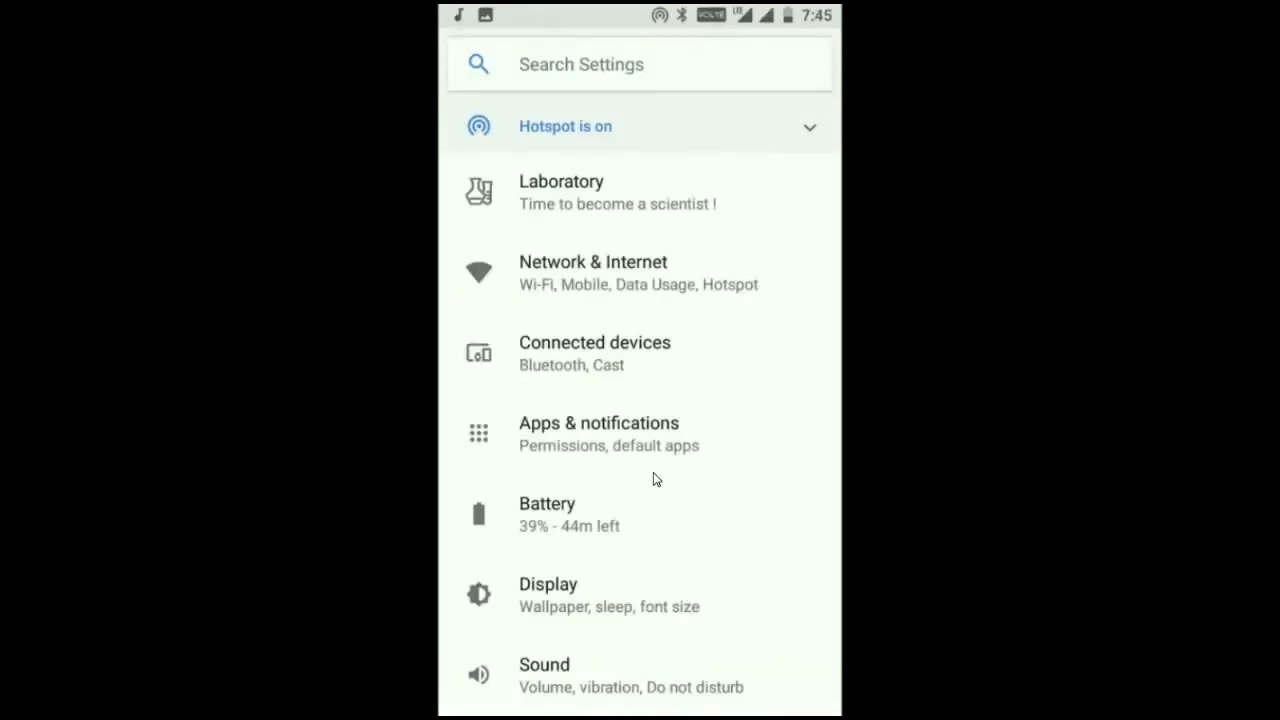
left_click(548, 596)
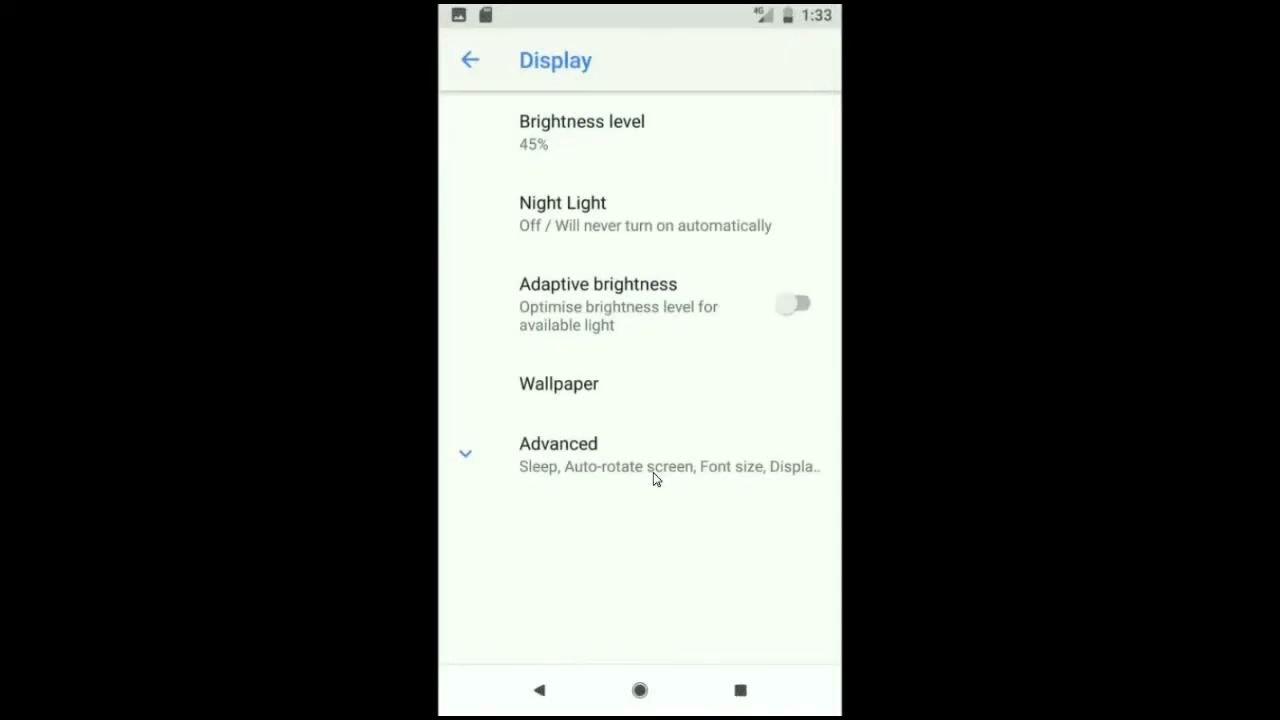
left_click(470, 60)
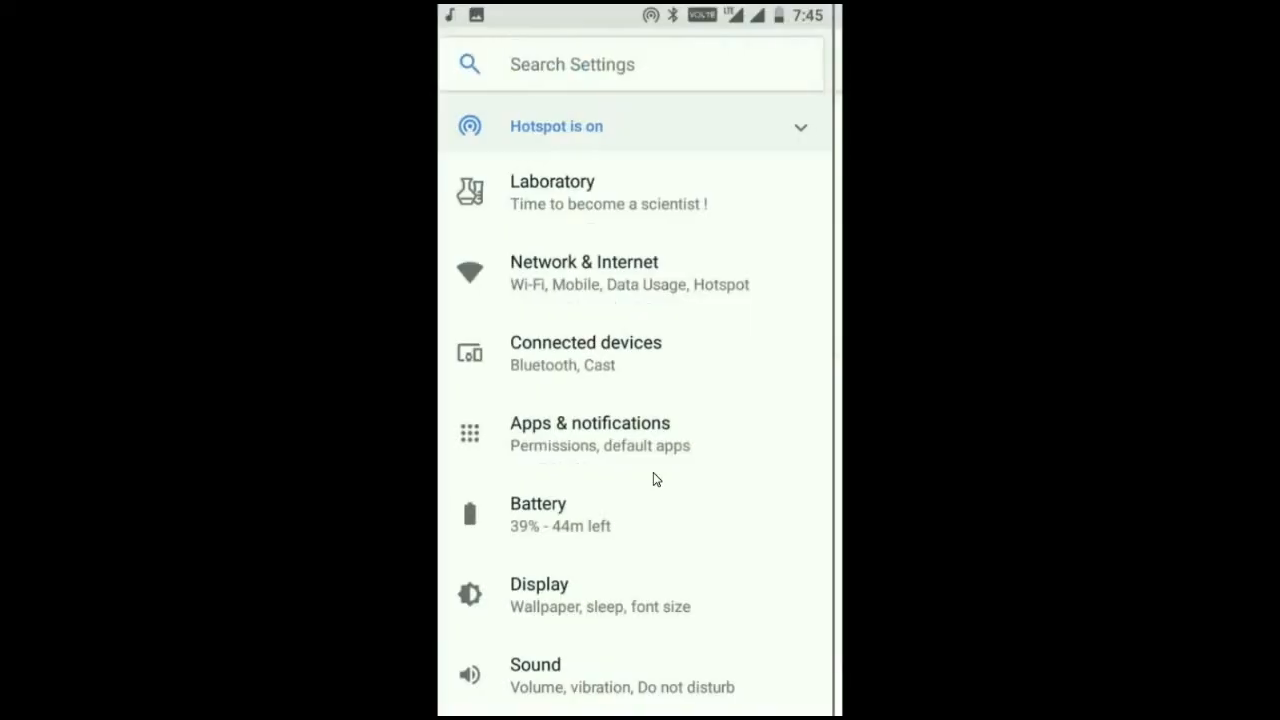